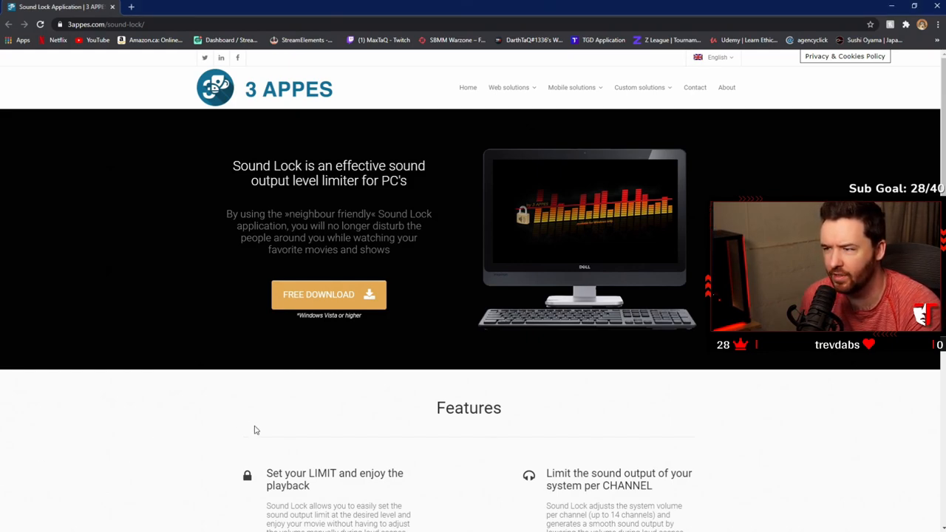
mouse_move(261, 421)
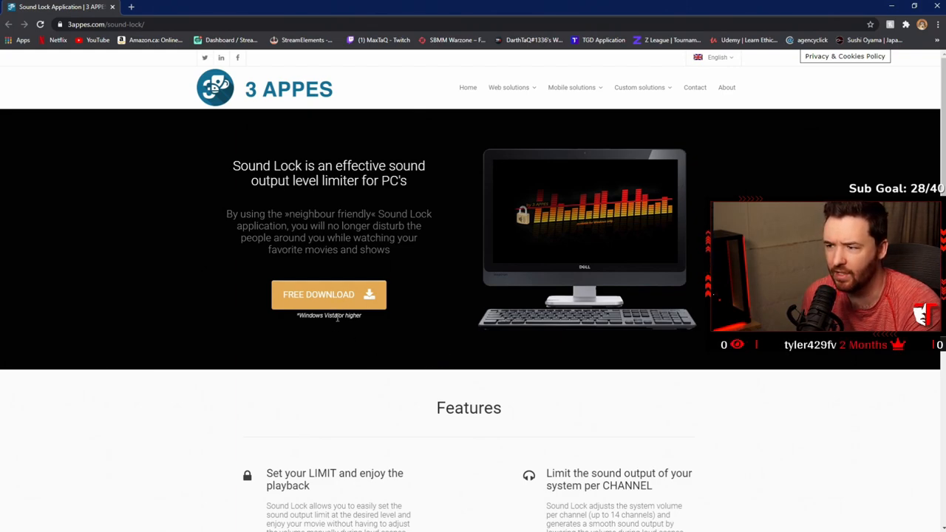
mouse_move(340, 303)
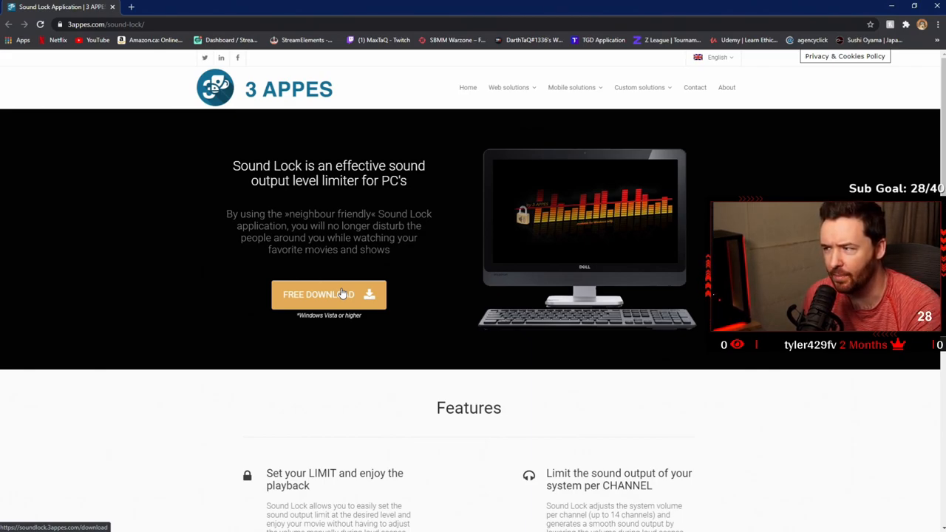
mouse_move(488, 130)
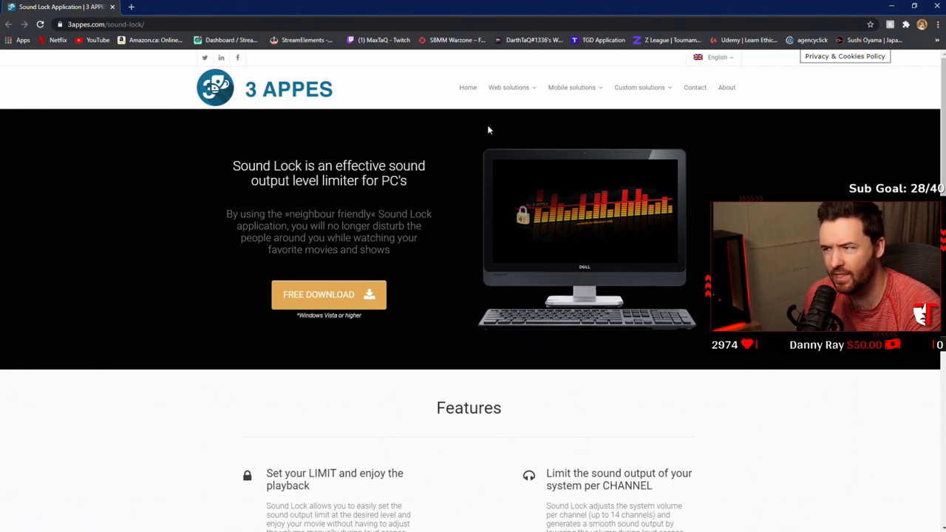
mouse_move(505, 291)
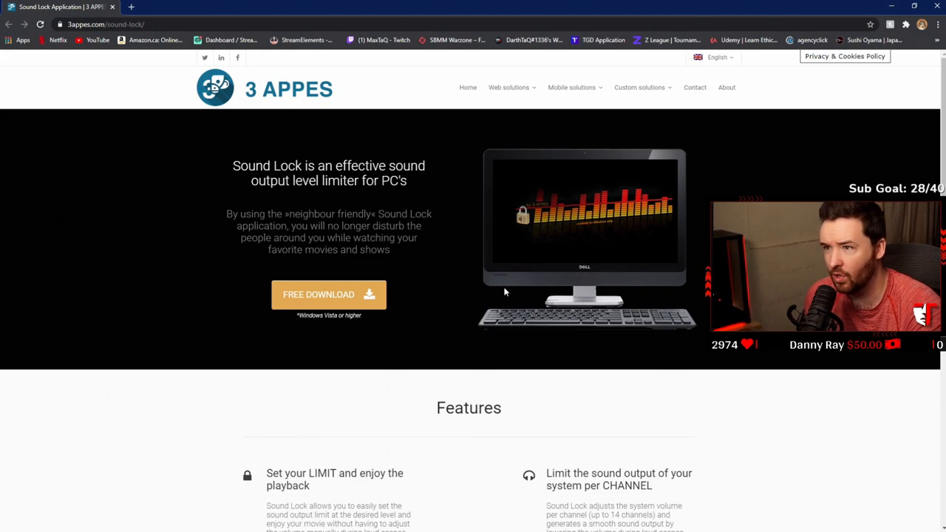
mouse_move(162, 65)
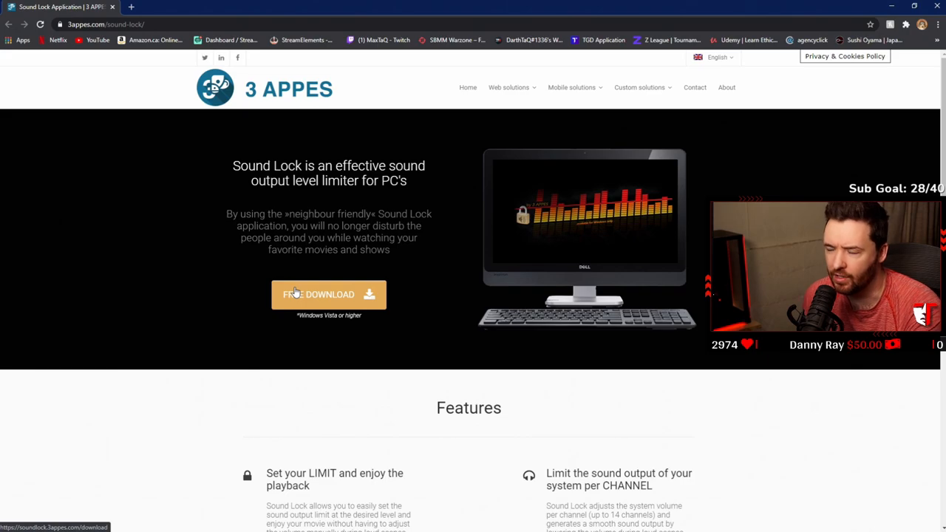
mouse_move(362, 283)
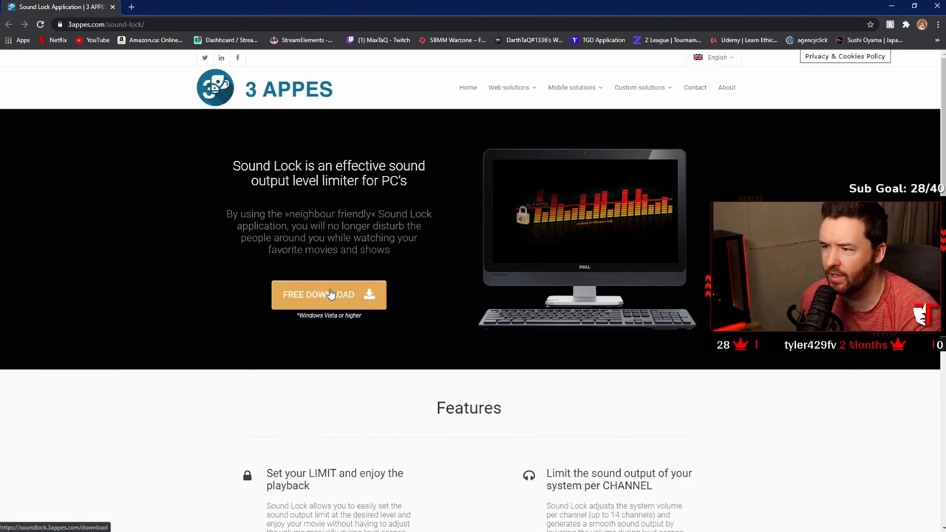
Download and install Sound Lock, accepting the license and launching it when setup finishes.
left_click(328, 294)
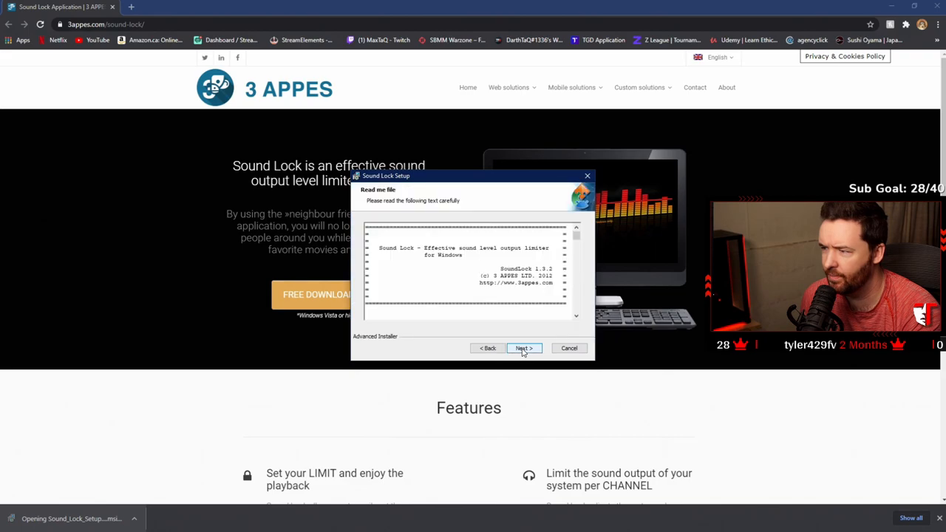
left_click(524, 348)
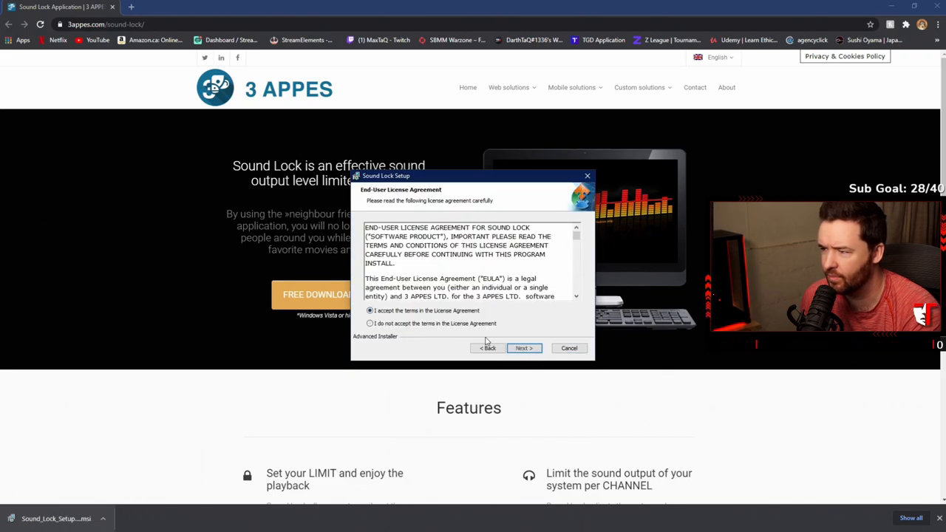
left_click(523, 348)
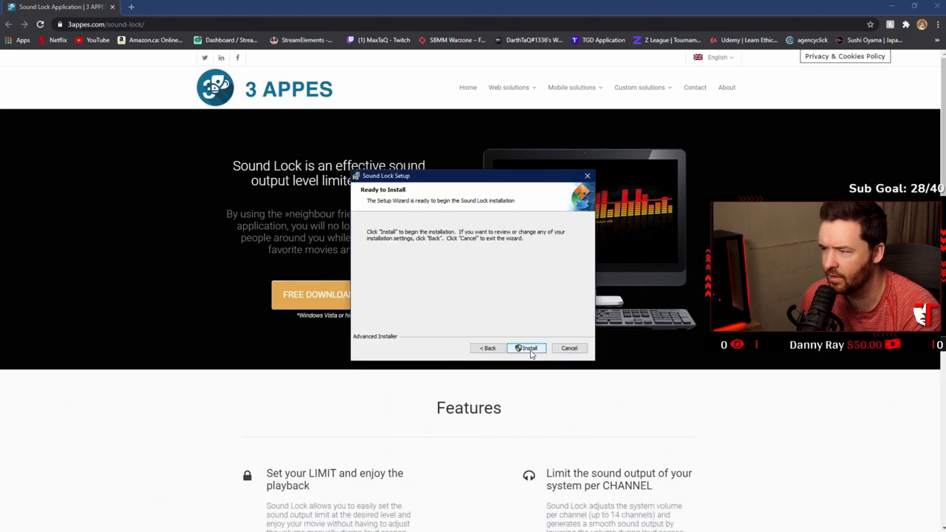
left_click(527, 348)
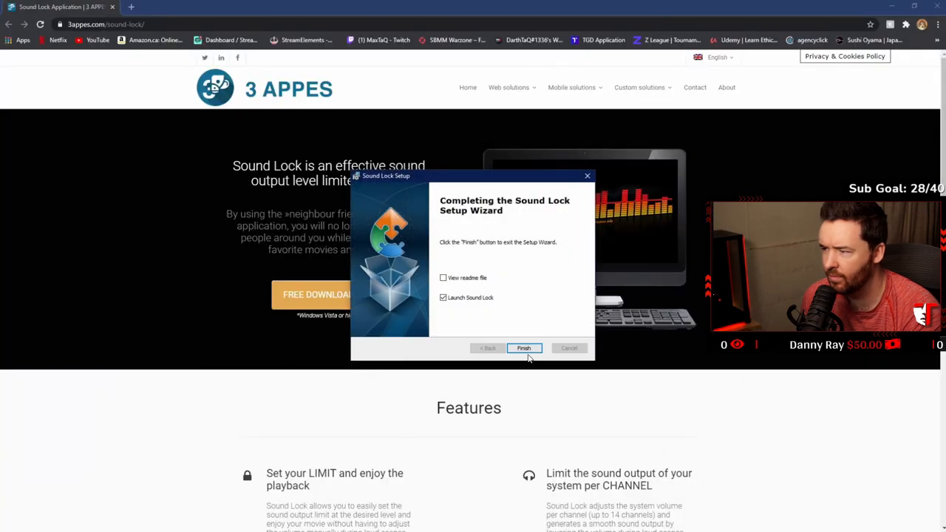
left_click(524, 348)
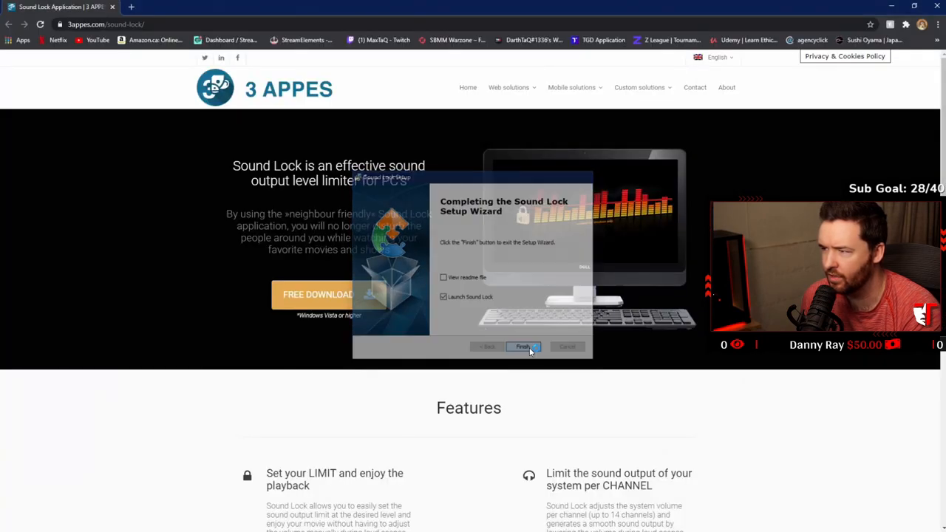
left_click(523, 347)
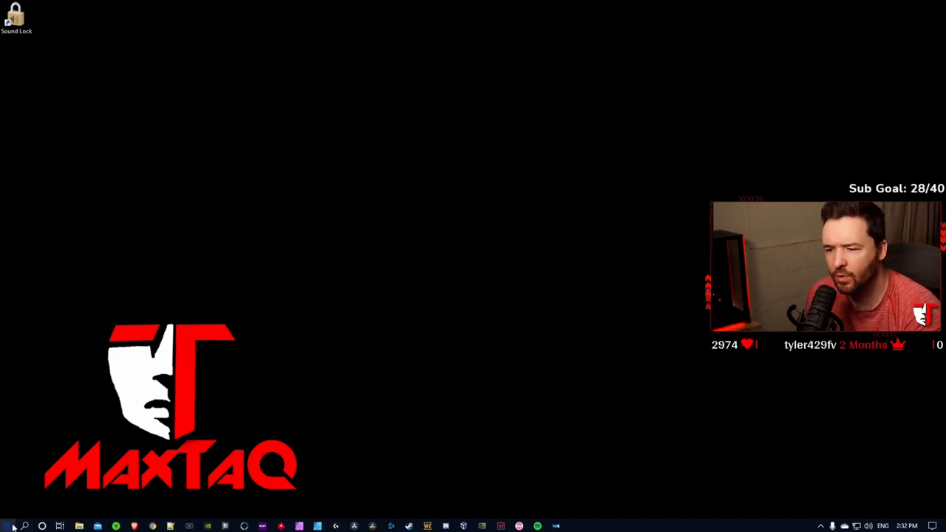
Launch Sound Lock from the Start menu's app list under S.
left_click(7, 525)
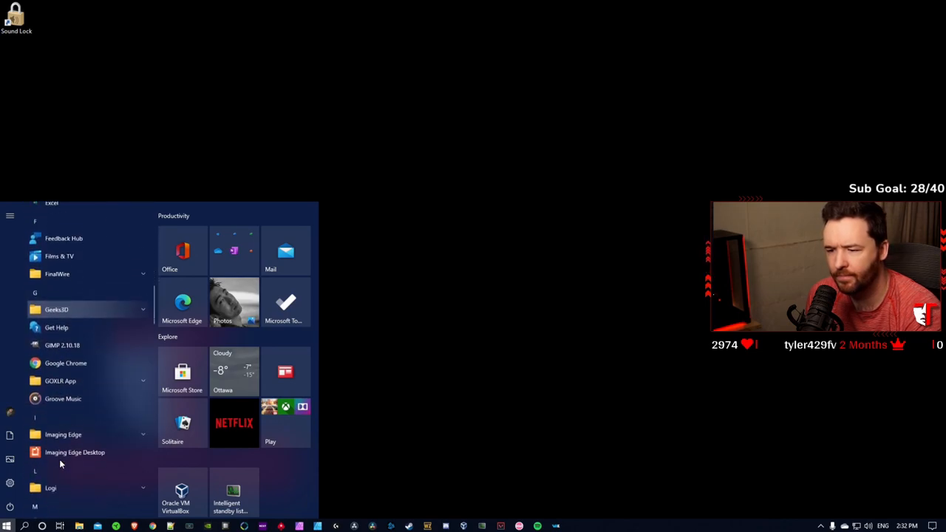
scroll("down", 3)
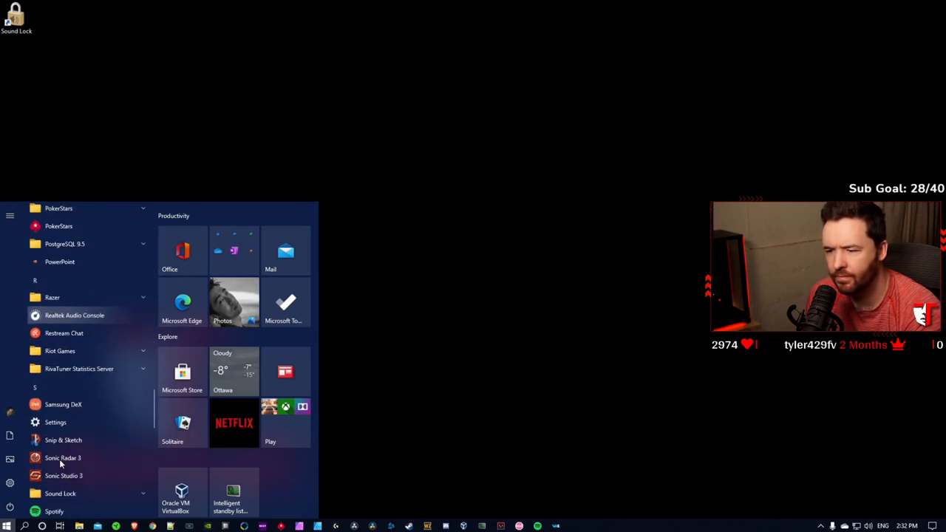
scroll("down", 3)
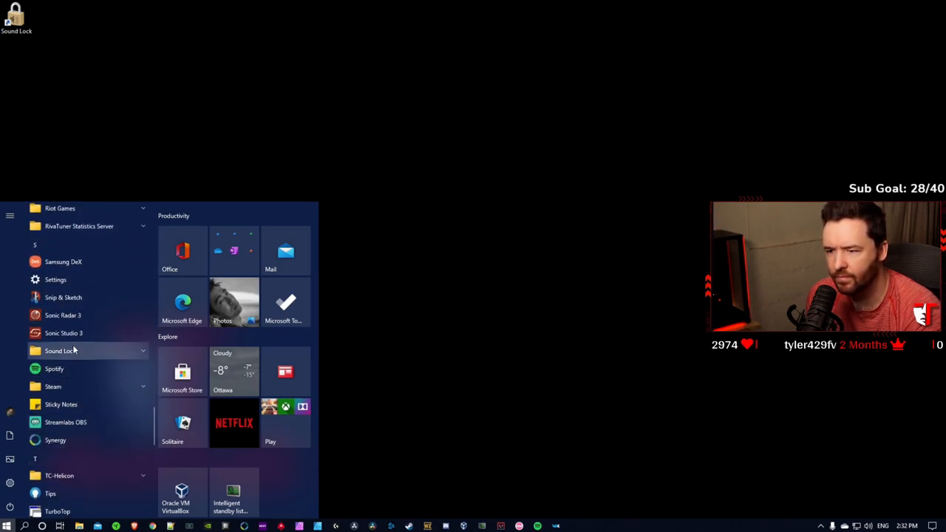
left_click(61, 350)
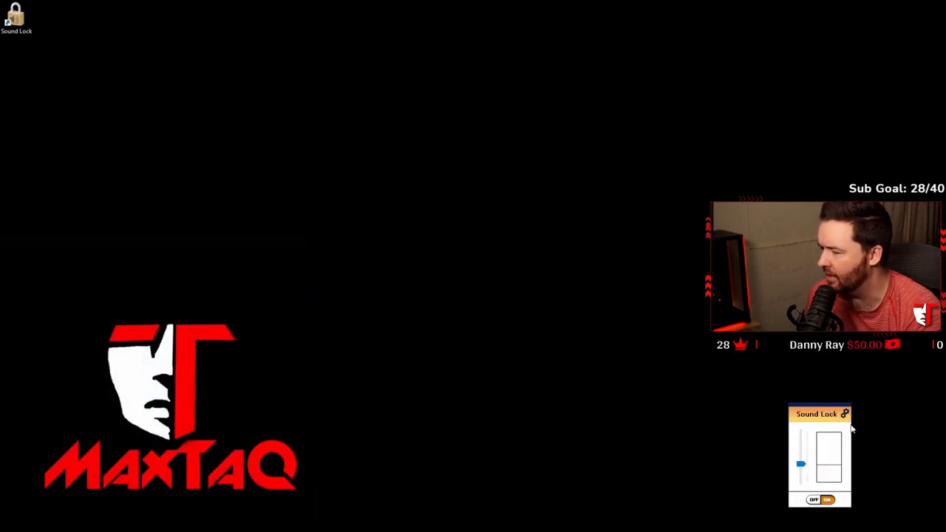
mouse_move(856, 431)
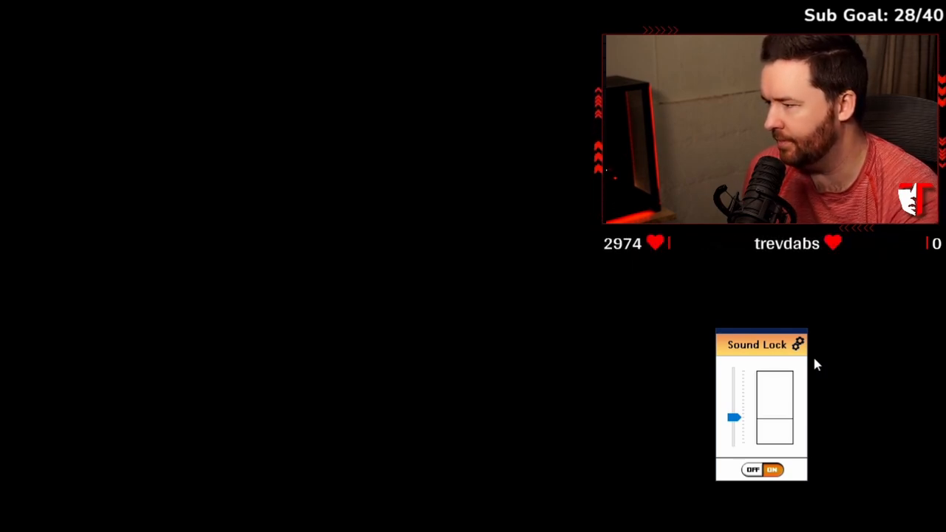
Push Sound Lock's output limit slider all the way to maximum.
left_click_drag(734, 416, 734, 371)
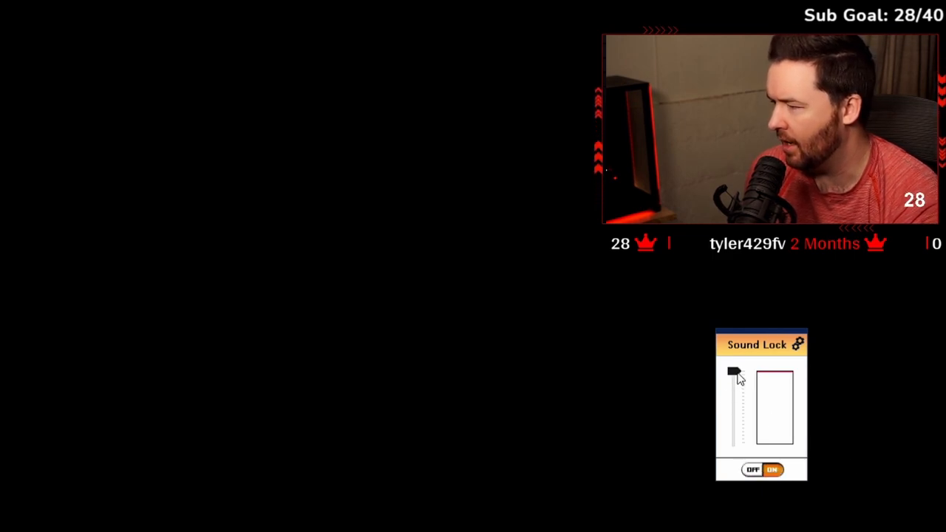
left_click(797, 344)
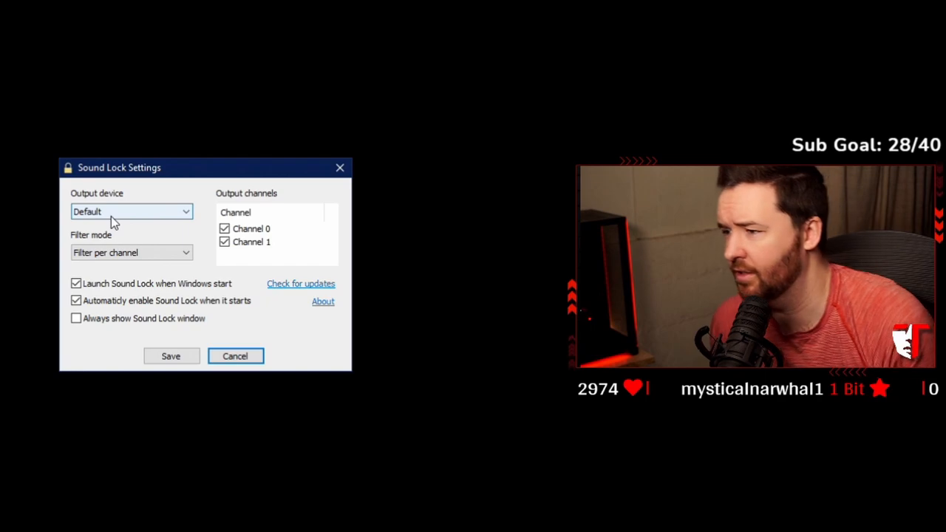
mouse_move(168, 321)
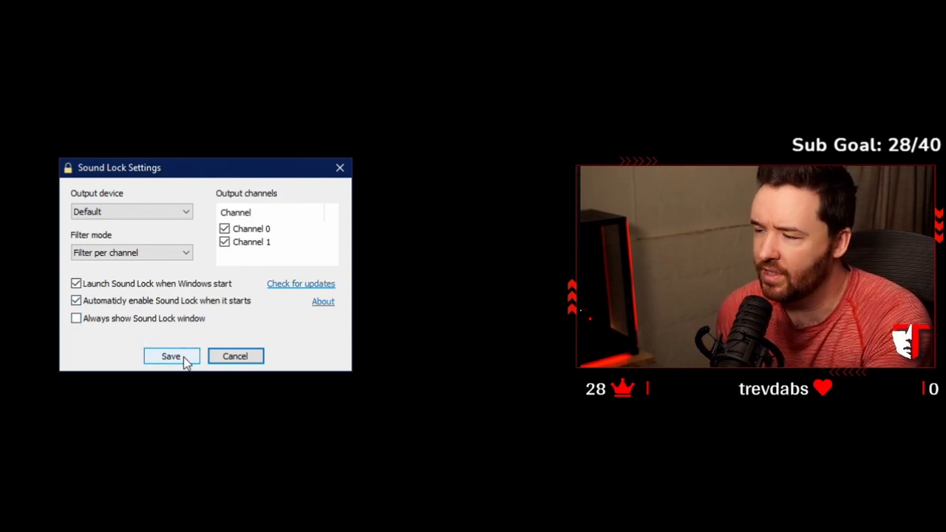
Save Sound Lock settings with Default device and Filter per channel, then show hidden tray icons.
left_click(171, 357)
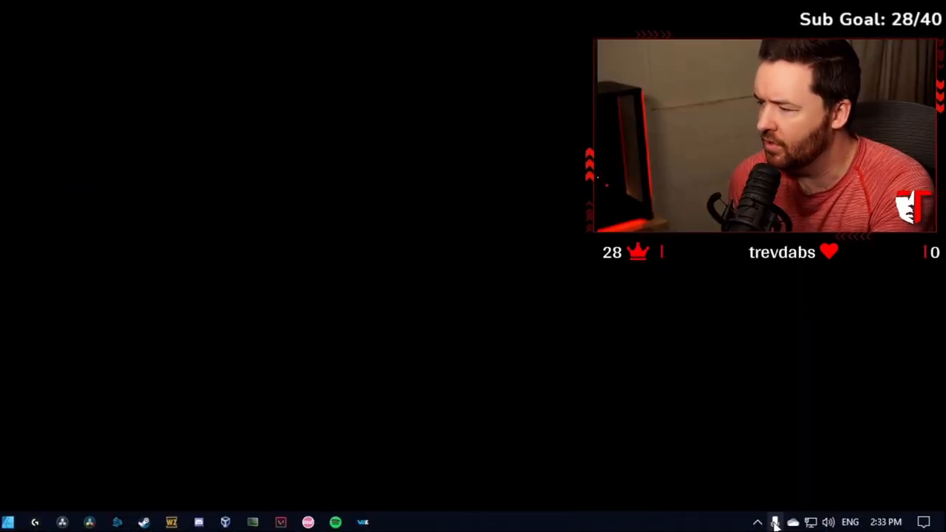
left_click(757, 522)
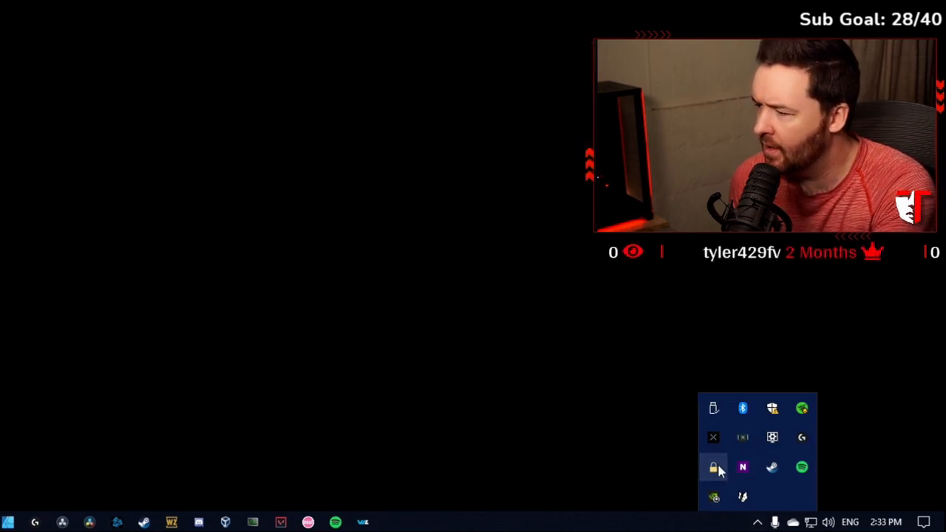
Start Warzone from Battle.net and approve the User Account Control prompt.
left_click(713, 467)
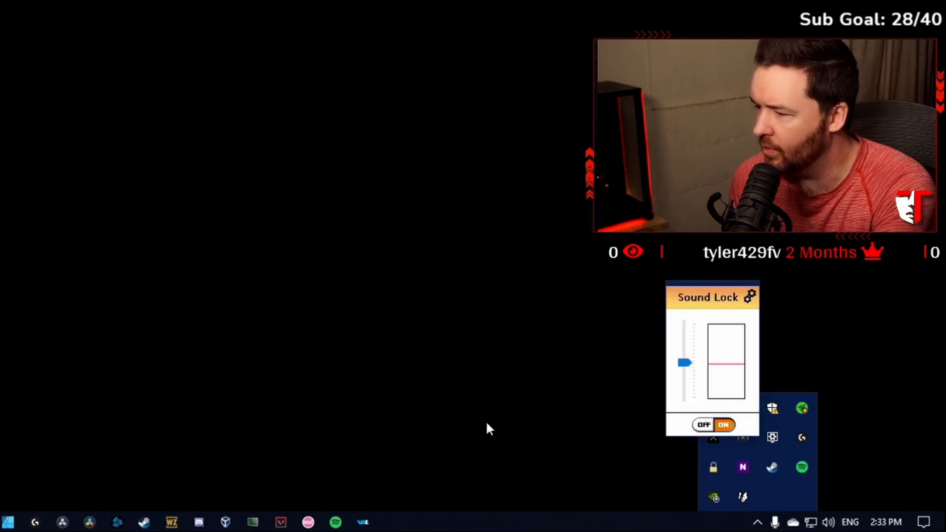
mouse_move(334, 522)
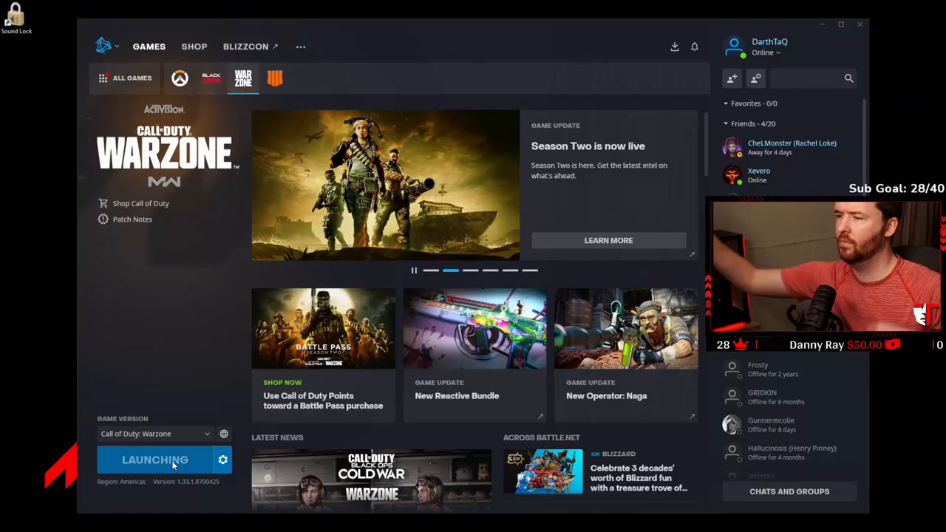
left_click(155, 460)
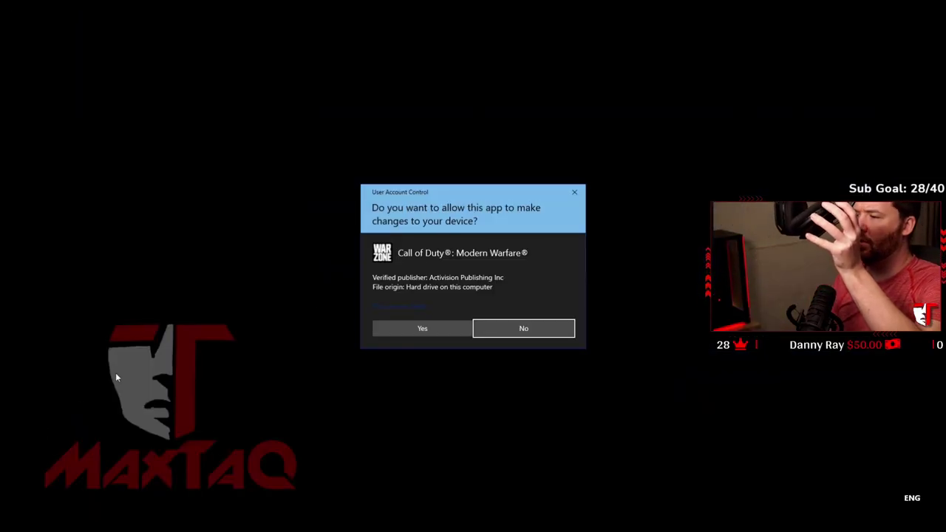
left_click(422, 328)
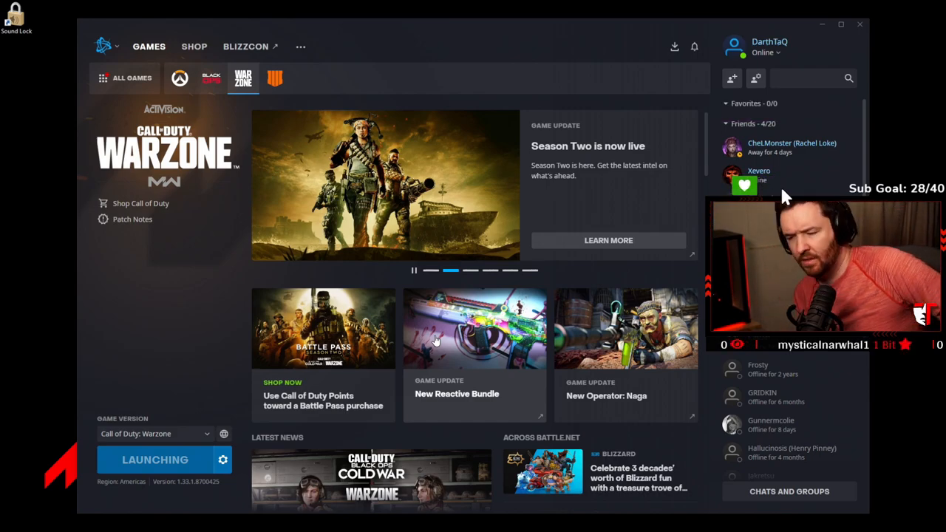
mouse_move(839, 200)
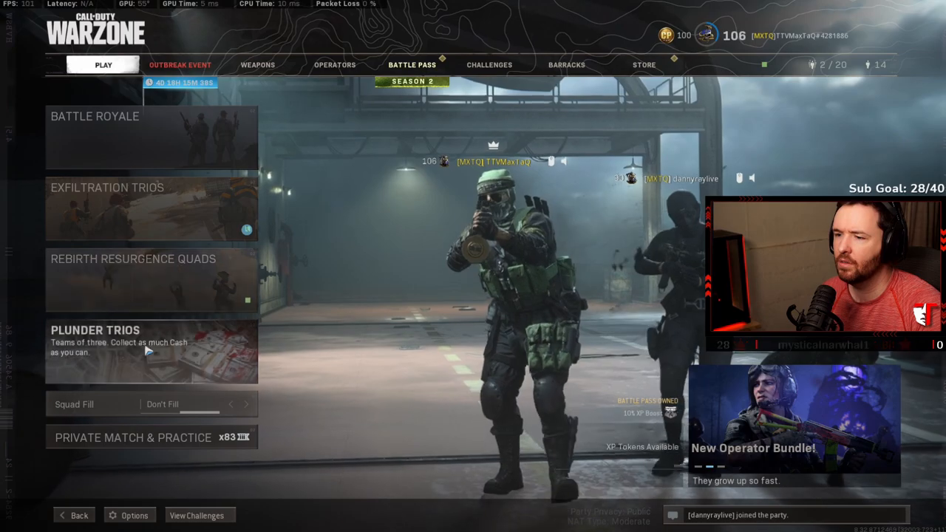
left_click(151, 351)
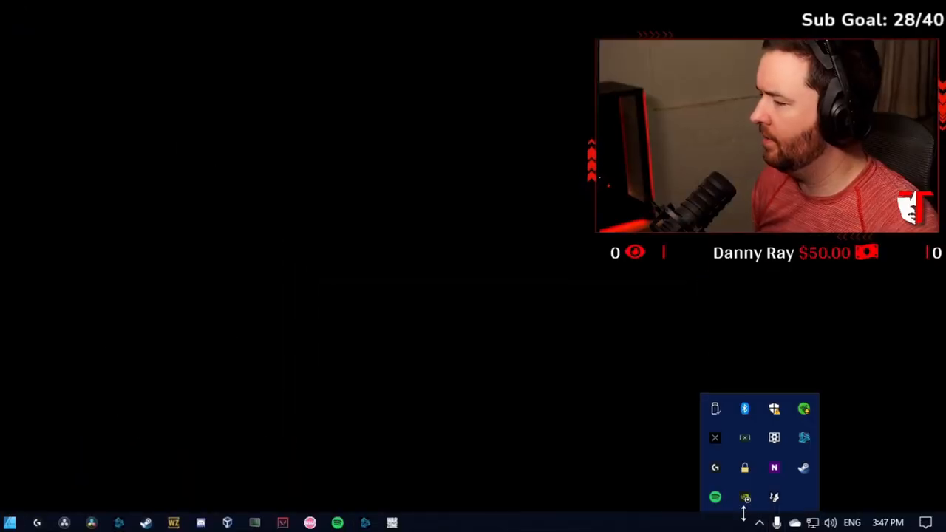
mouse_move(745, 467)
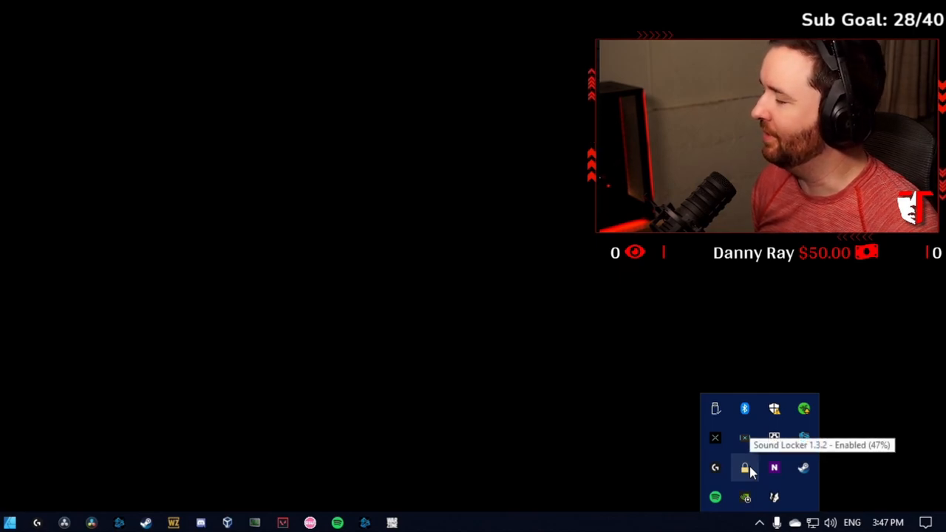
mouse_move(790, 510)
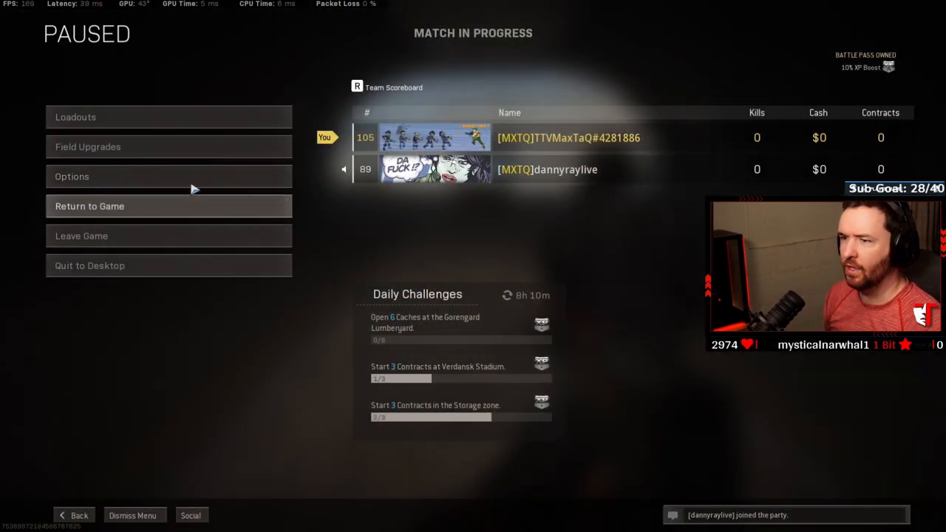
Review Warzone's Audio options, confirming Master Volume at 55.98, then back out.
left_click(71, 176)
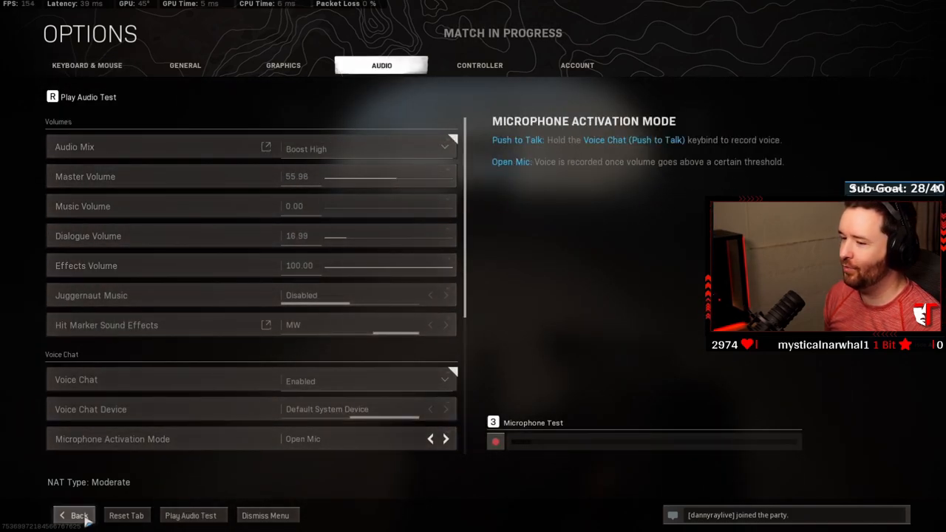
left_click(78, 515)
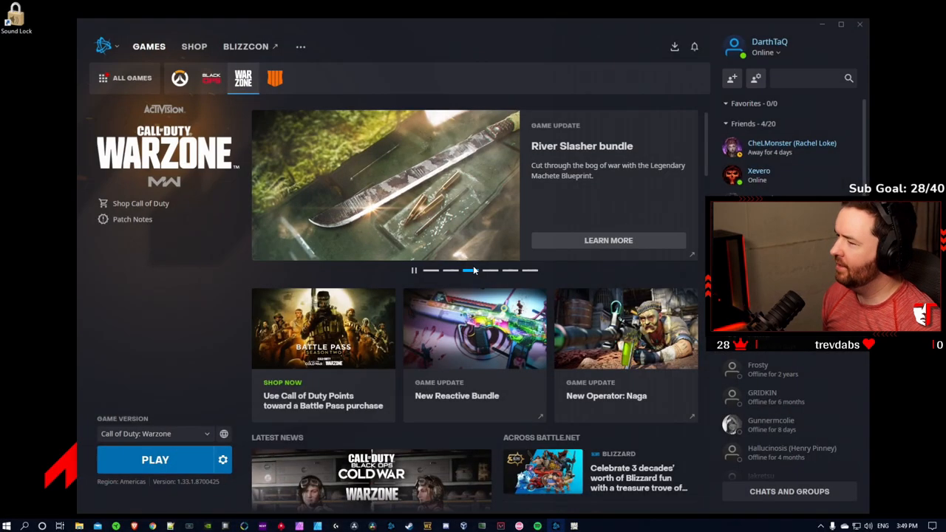
Open the Sound Lock limiter controls from the hidden system tray icons.
left_click(820, 526)
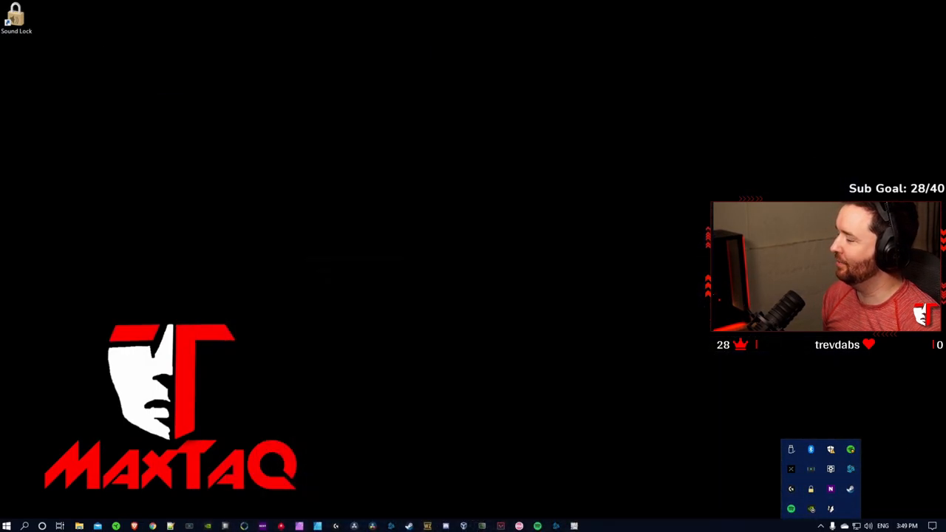
left_click(810, 488)
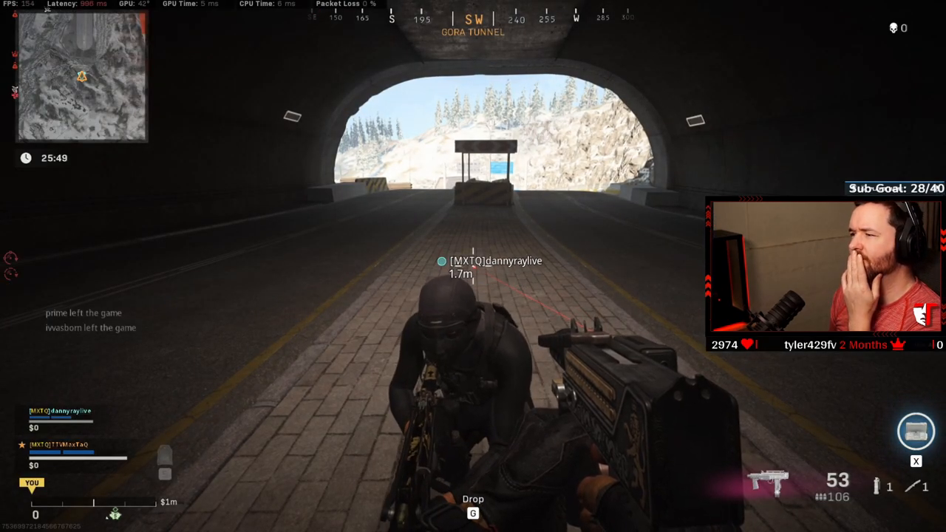
Pause the match and lower Warzone's Master Volume from 55.98 to 16.60.
key("Escape")
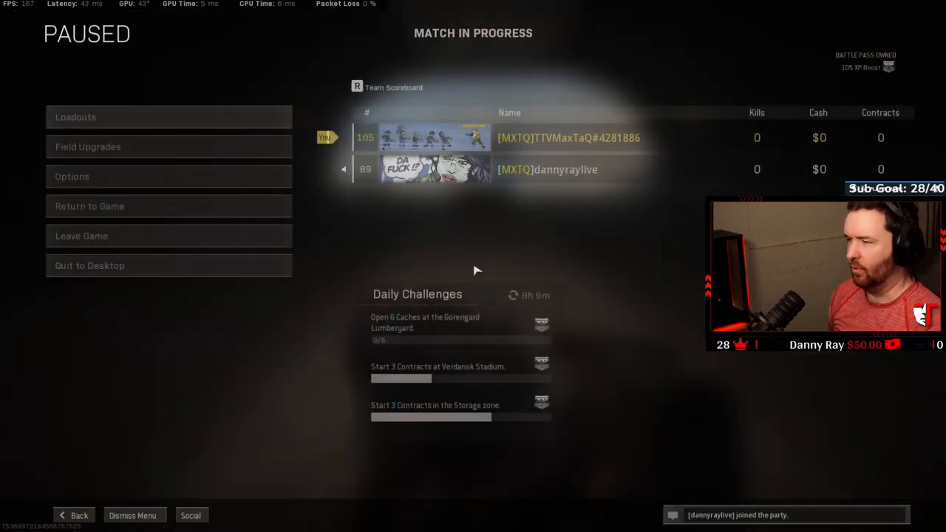
left_click(72, 176)
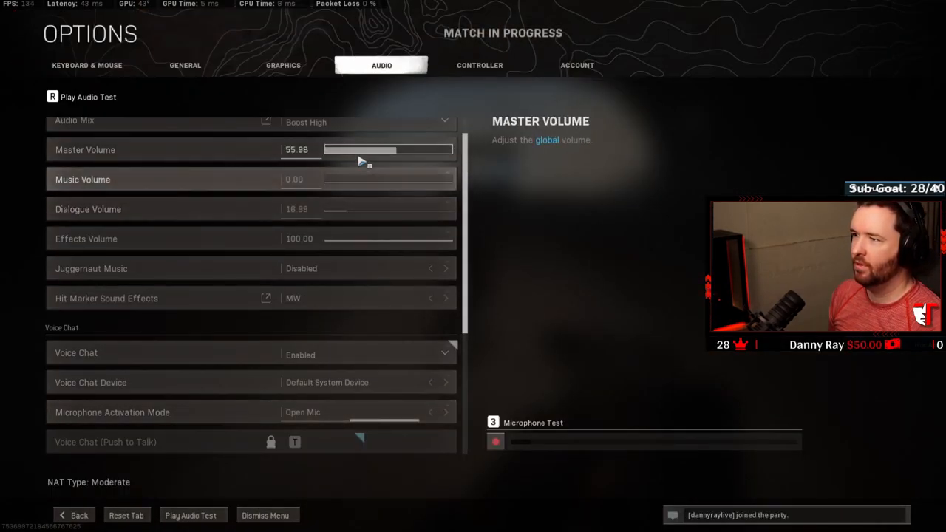
left_click_drag(385, 149, 347, 149)
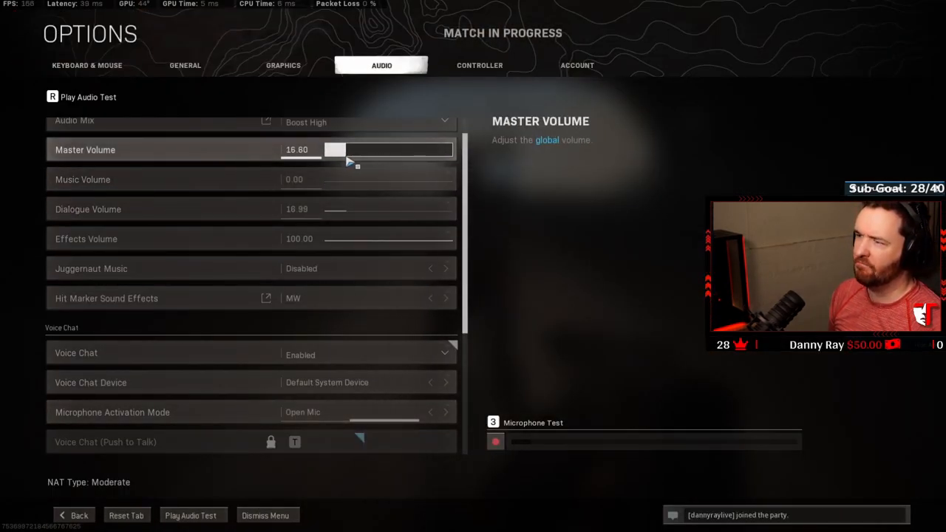
left_click(79, 515)
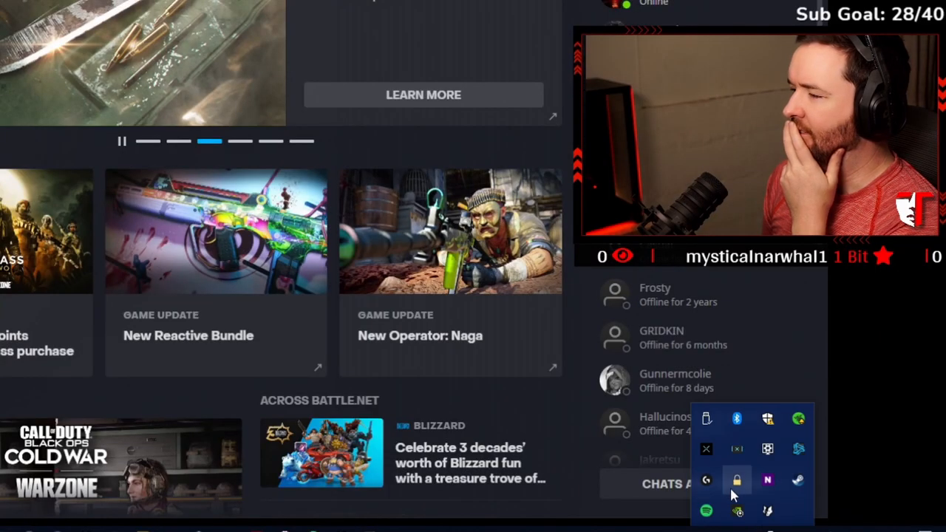
Open Sound Lock's padlock limiter panel, showing the limit set to roughly a third.
left_click(736, 480)
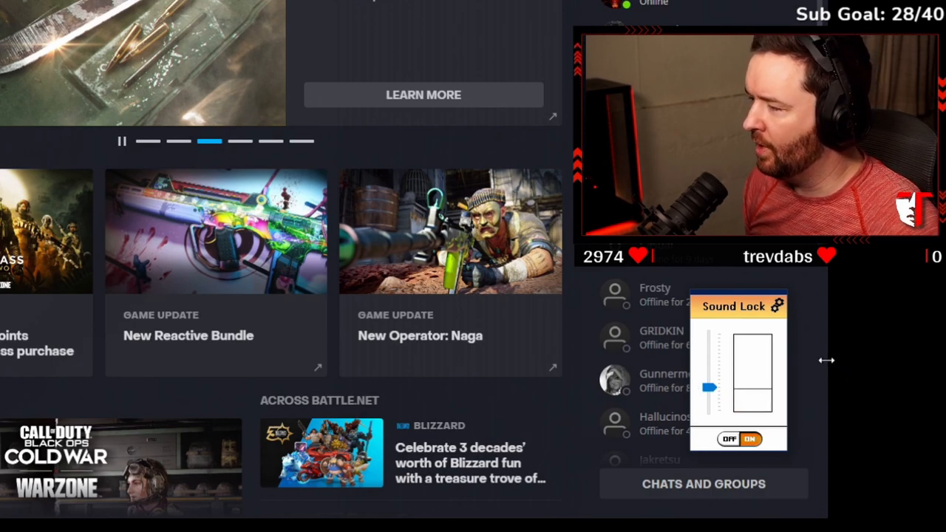
mouse_move(823, 370)
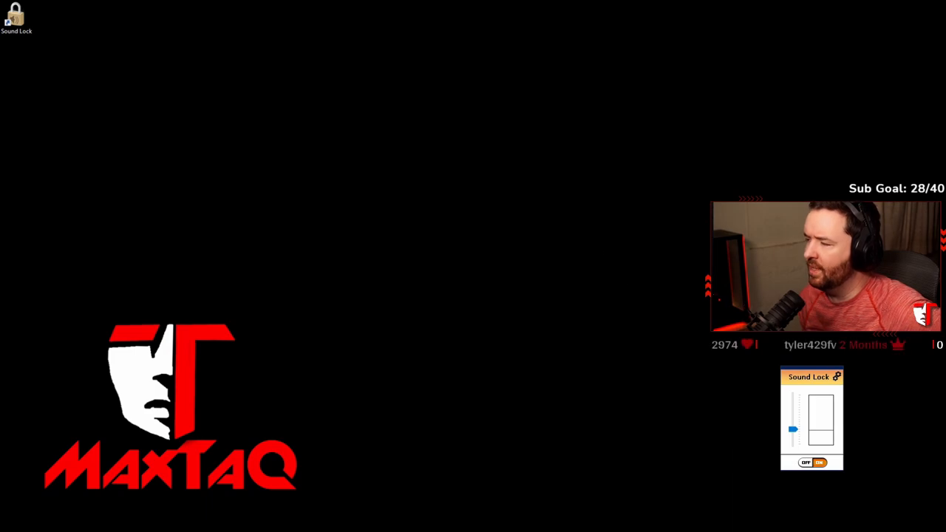
mouse_move(685, 251)
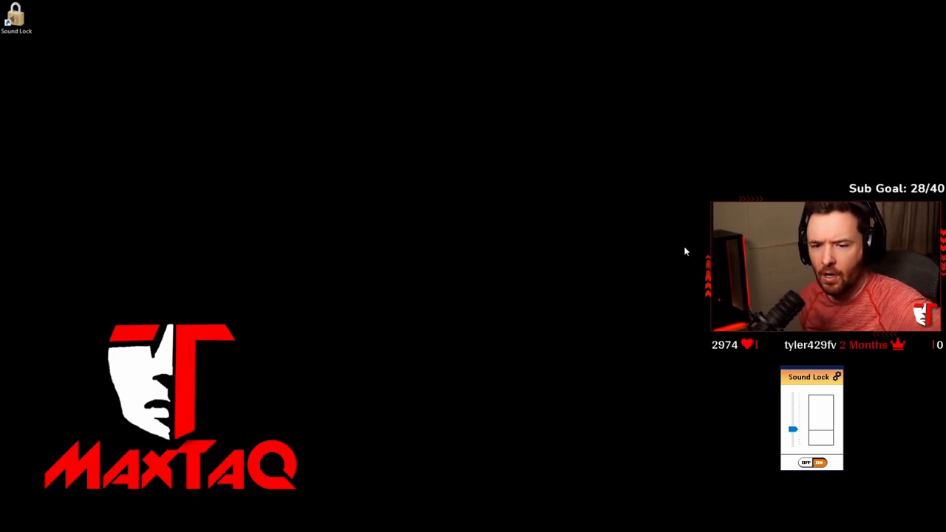
mouse_move(846, 388)
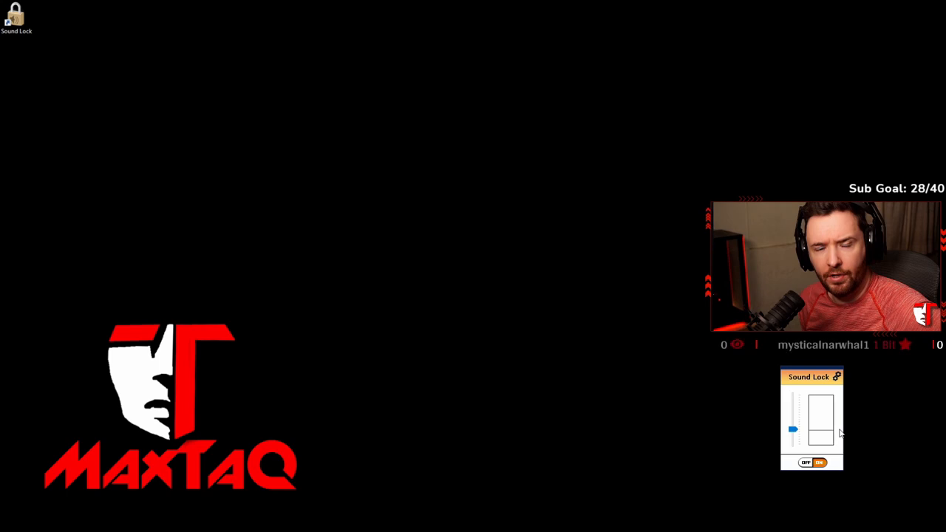
mouse_move(870, 409)
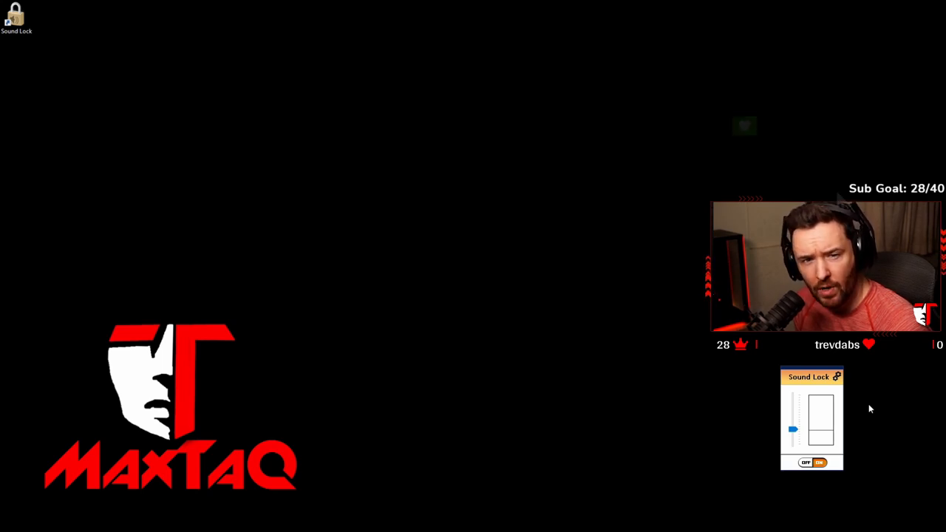
mouse_move(769, 193)
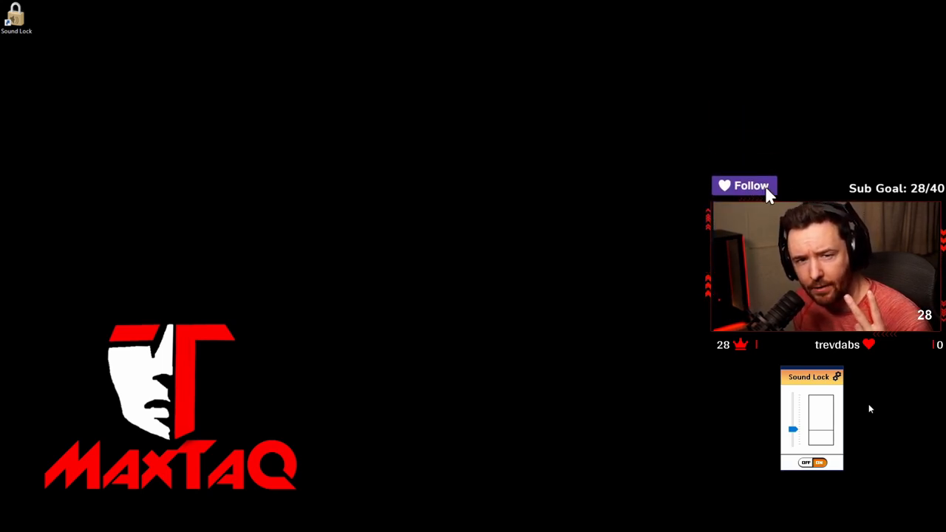